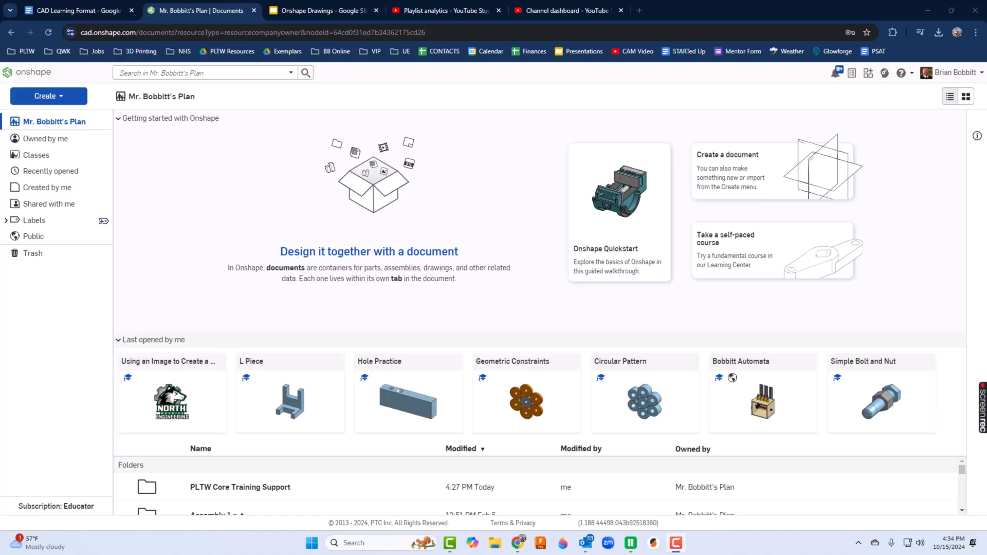
{"action": "mouse_move", "coordinate": [906, 163]}
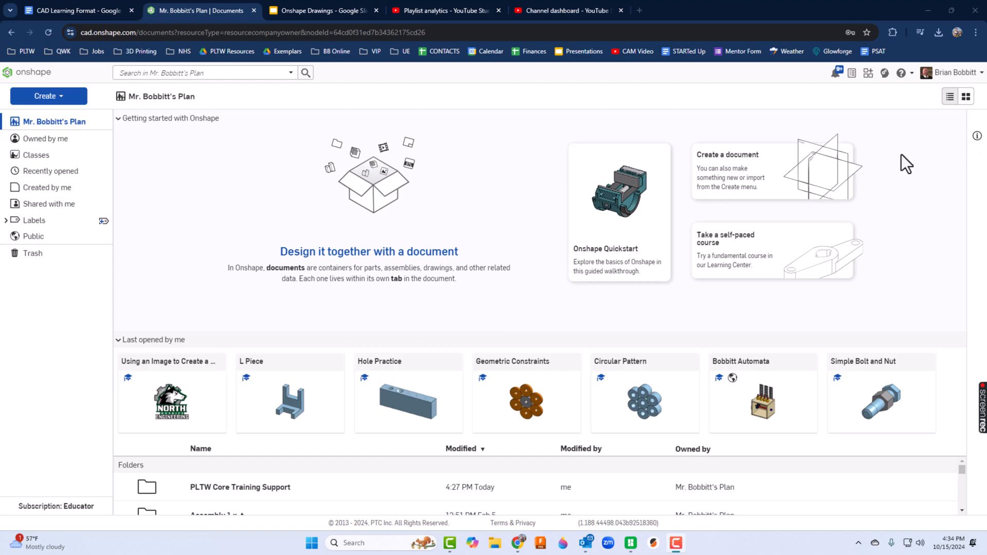
Switch to Bambu Studio and zoom in on the NORTH HUSKIES ENGINEERING logo plate.
{"action": "left_click", "coordinate": [630, 543]}
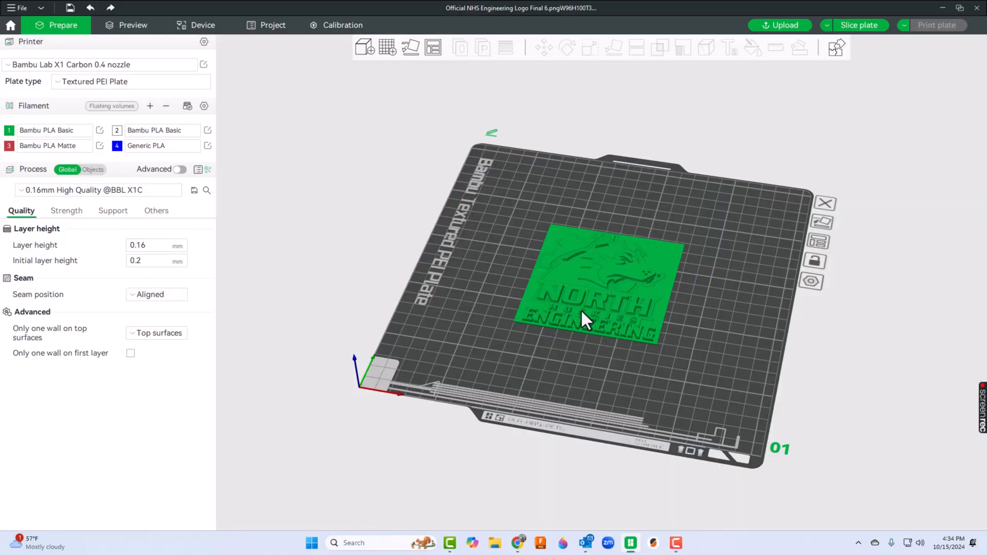
{"action": "scroll", "scroll_direction": "up", "scroll_amount": 3}
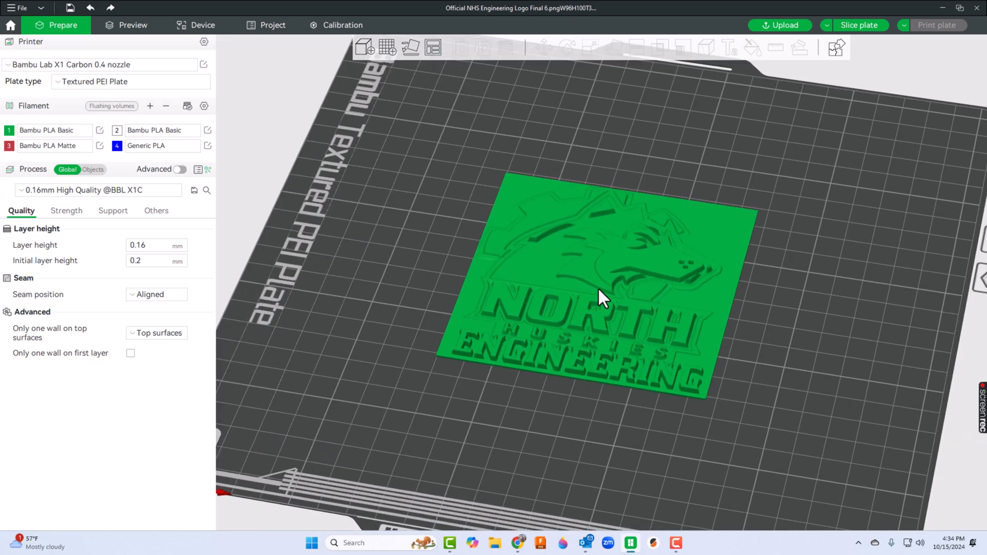
{"action": "mouse_move", "coordinate": [606, 297]}
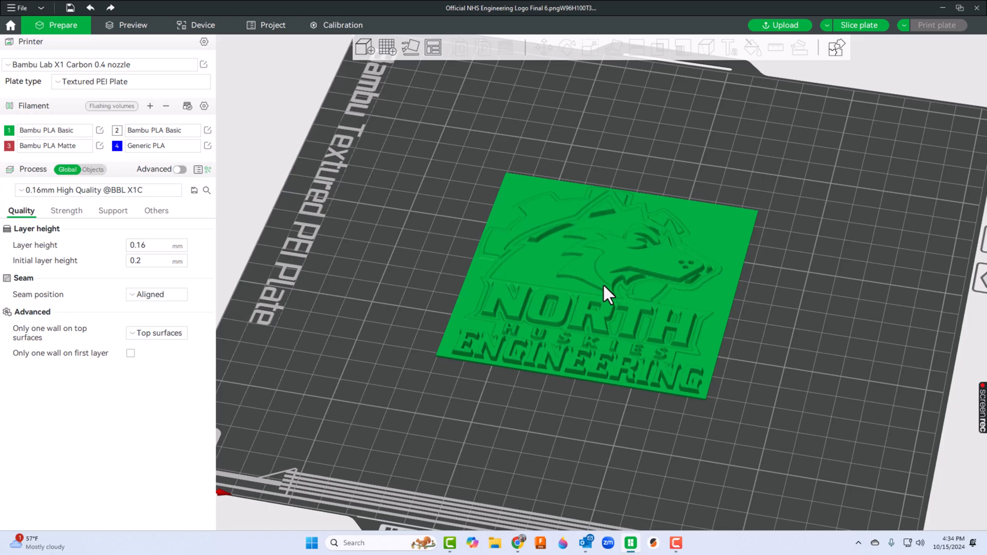
{"action": "mouse_move", "coordinate": [517, 543]}
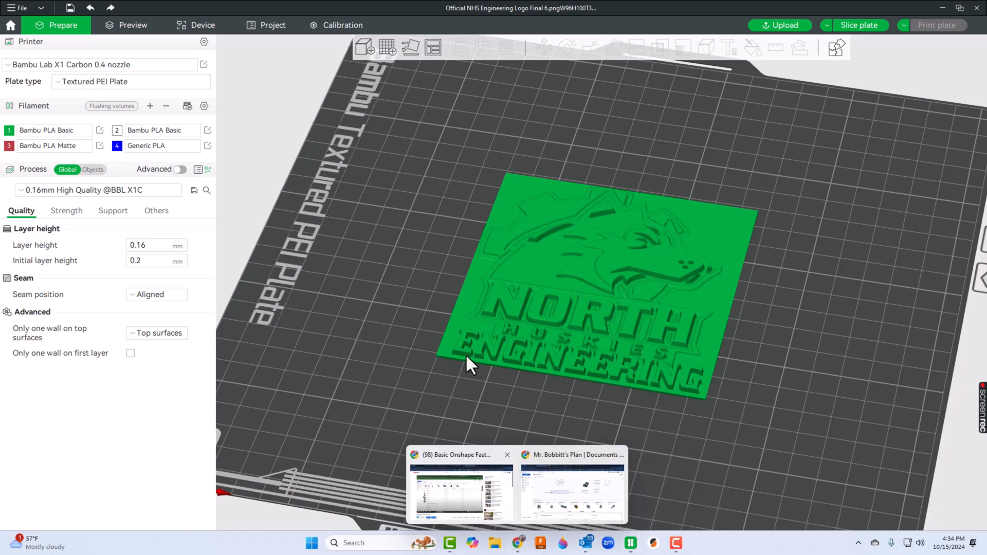
Create a new Onshape document named 'Using an Image to Create a Sketch'.
{"action": "left_click", "coordinate": [572, 491]}
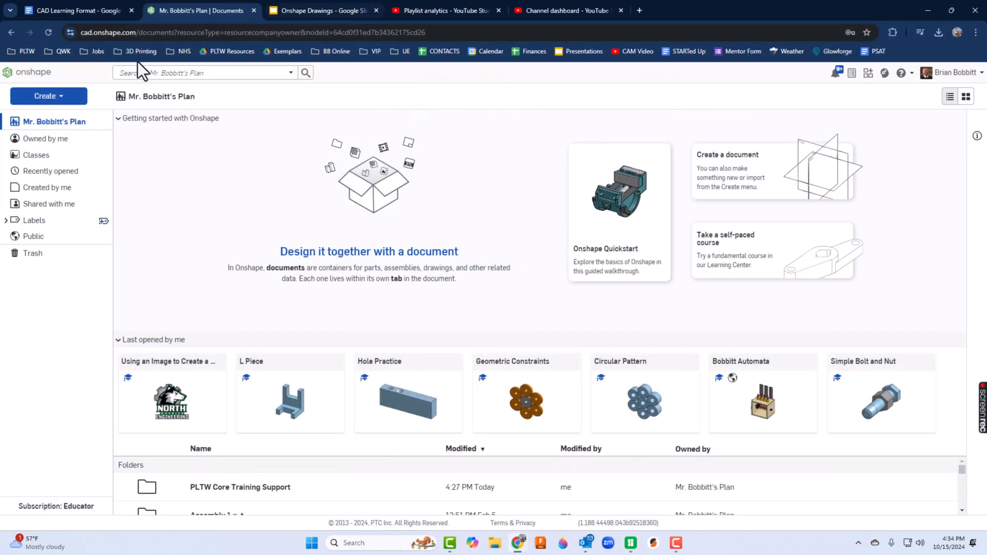
{"action": "left_click", "coordinate": [47, 95]}
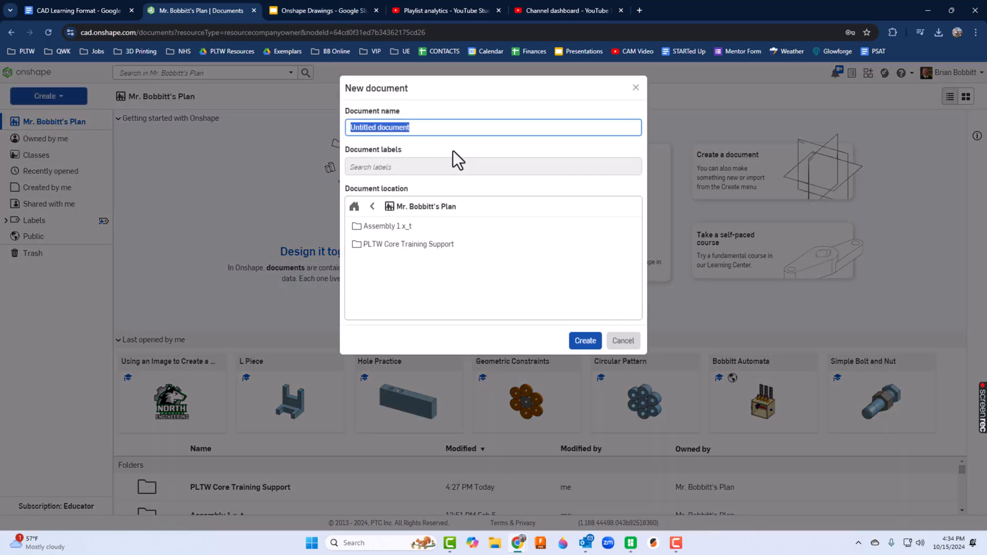
{"action": "left_click", "coordinate": [584, 340]}
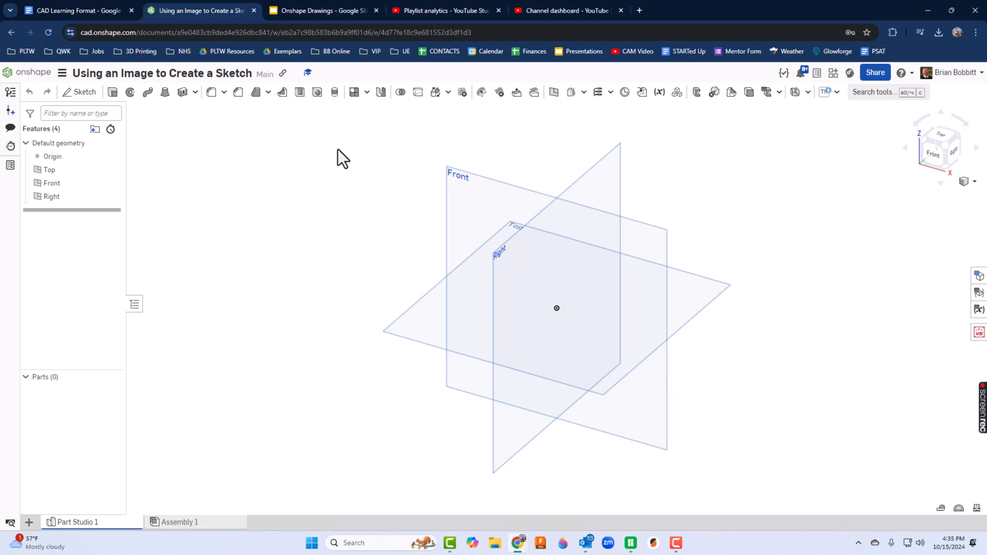
{"action": "mouse_move", "coordinate": [81, 92]}
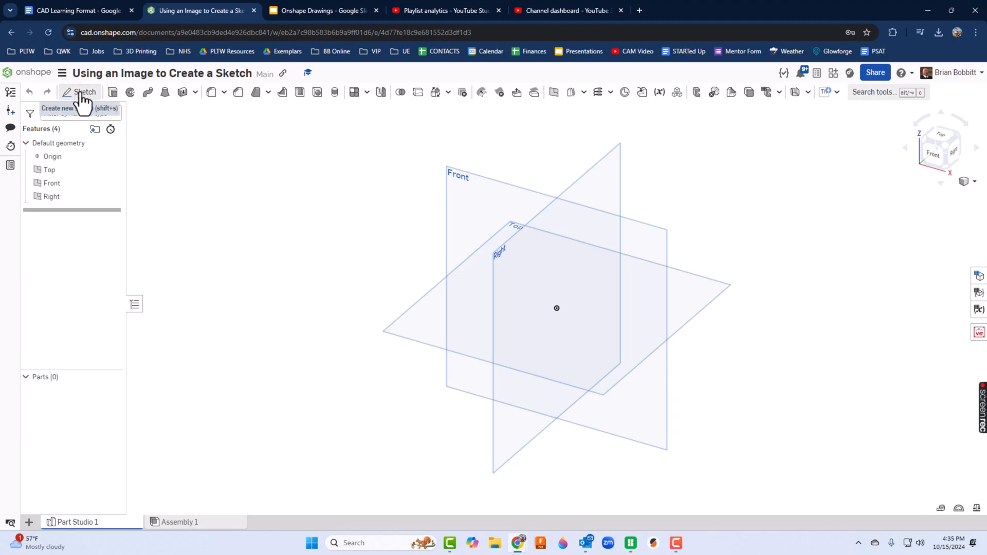
Start Sketch 1 on the Front plane and choose Insert image from the Insert list.
{"action": "left_click", "coordinate": [84, 92]}
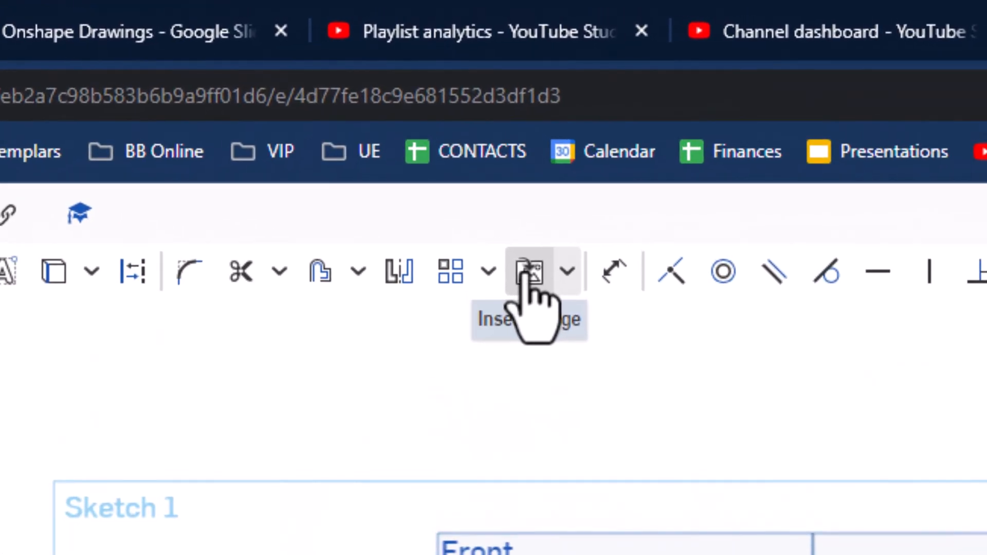
{"action": "mouse_move", "coordinate": [532, 271]}
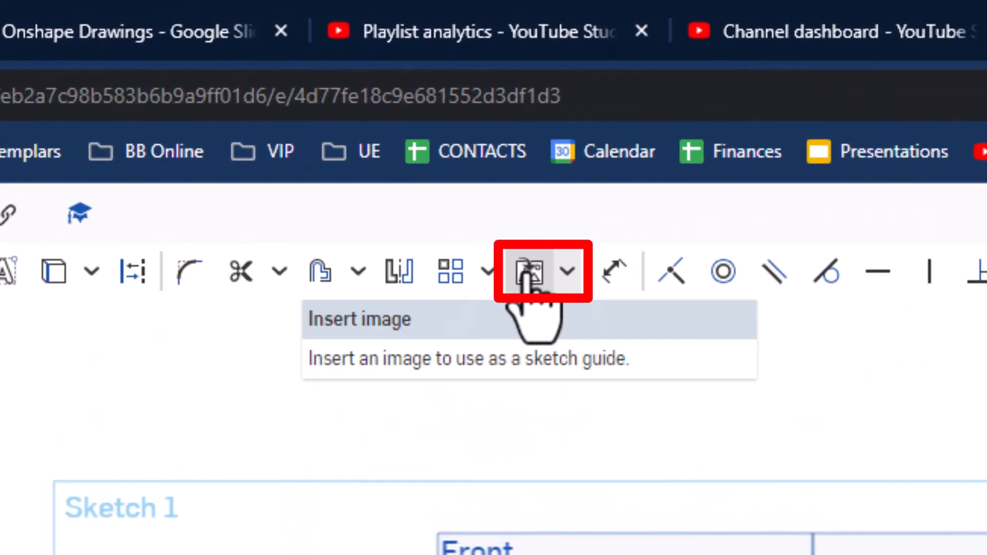
{"action": "left_click", "coordinate": [567, 272]}
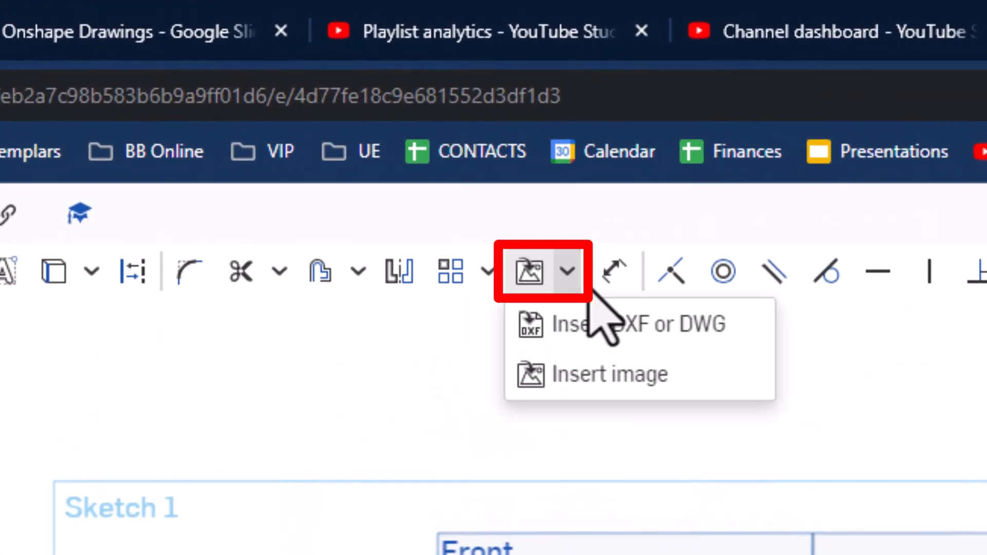
{"action": "left_click", "coordinate": [609, 324]}
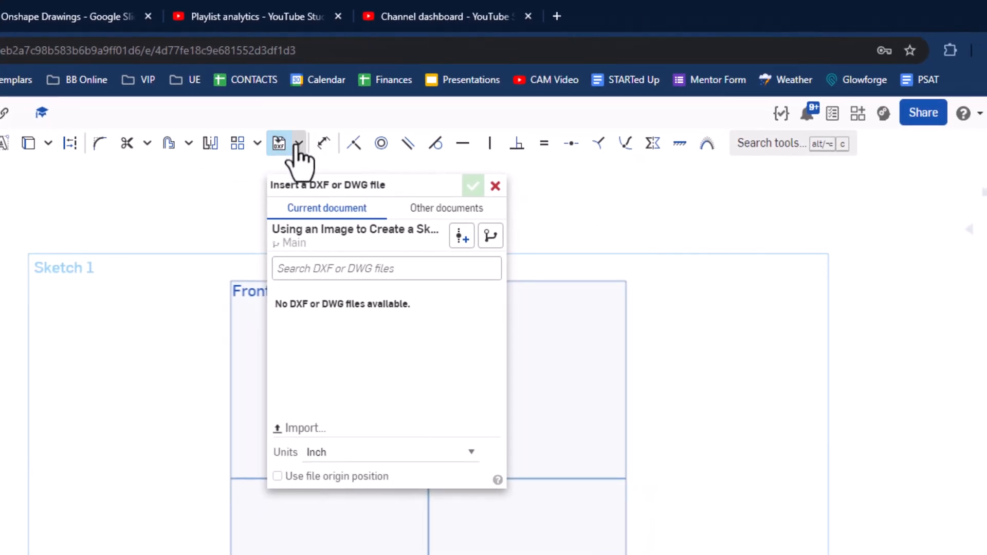
{"action": "left_click", "coordinate": [300, 143]}
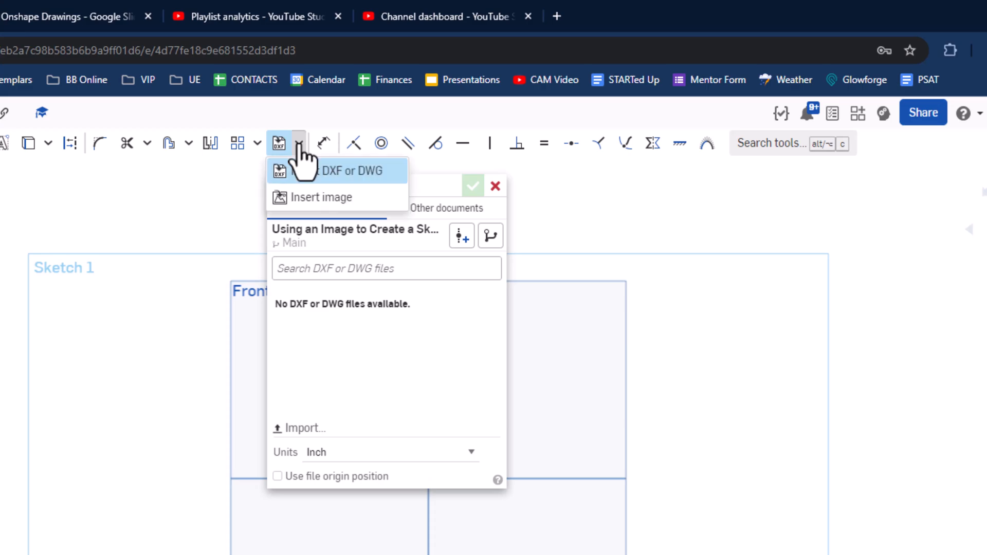
{"action": "left_click", "coordinate": [320, 197]}
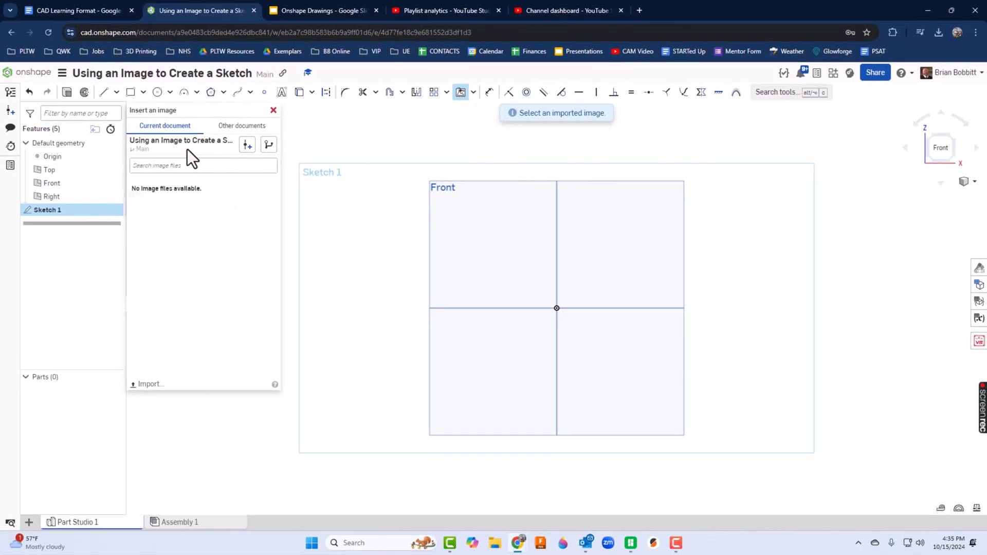
{"action": "mouse_move", "coordinate": [154, 211]}
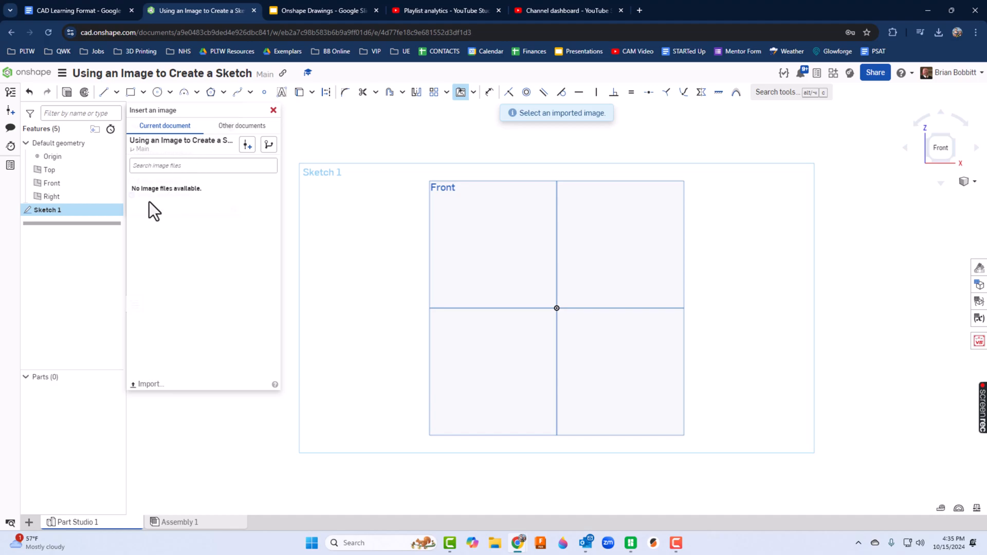
{"action": "mouse_move", "coordinate": [149, 384]}
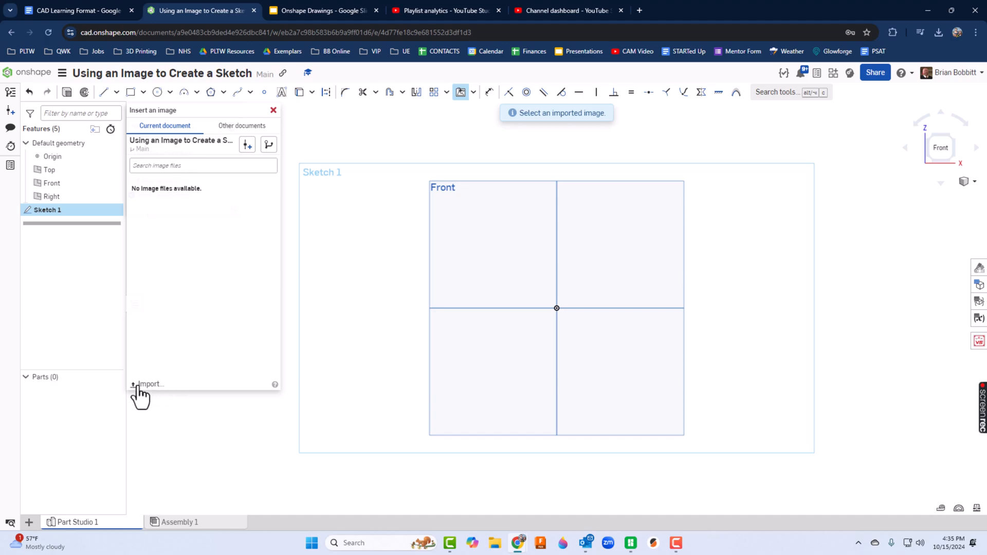
Upload 'Official NHS Engineering Logo Final 2022.png' and dismiss the notifications panel.
{"action": "left_click", "coordinate": [148, 384]}
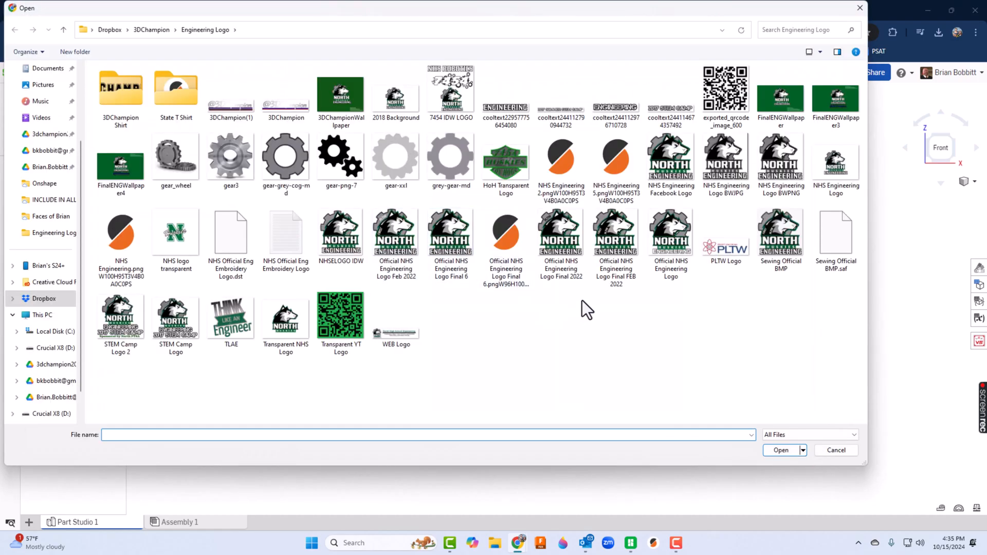
{"action": "mouse_move", "coordinate": [560, 232]}
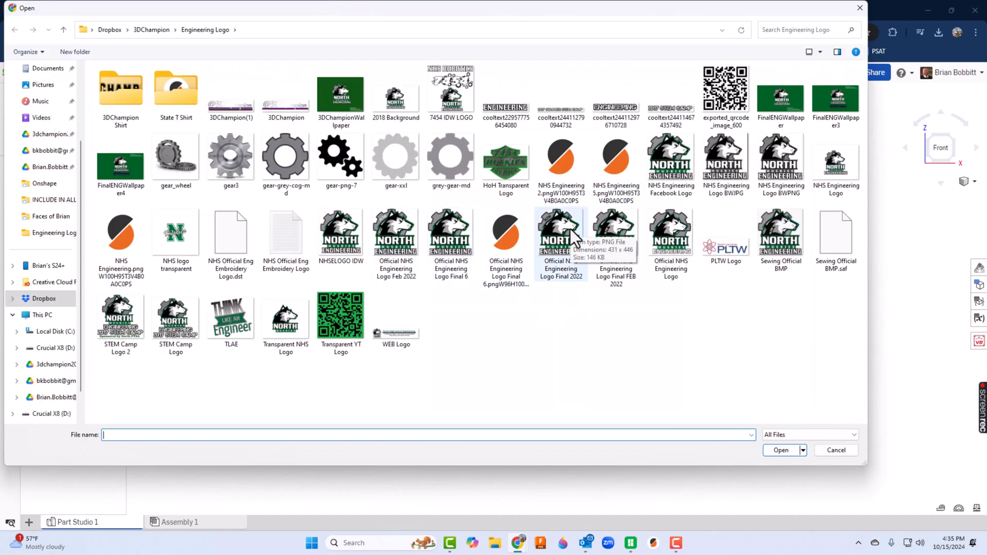
{"action": "left_click", "coordinate": [780, 450]}
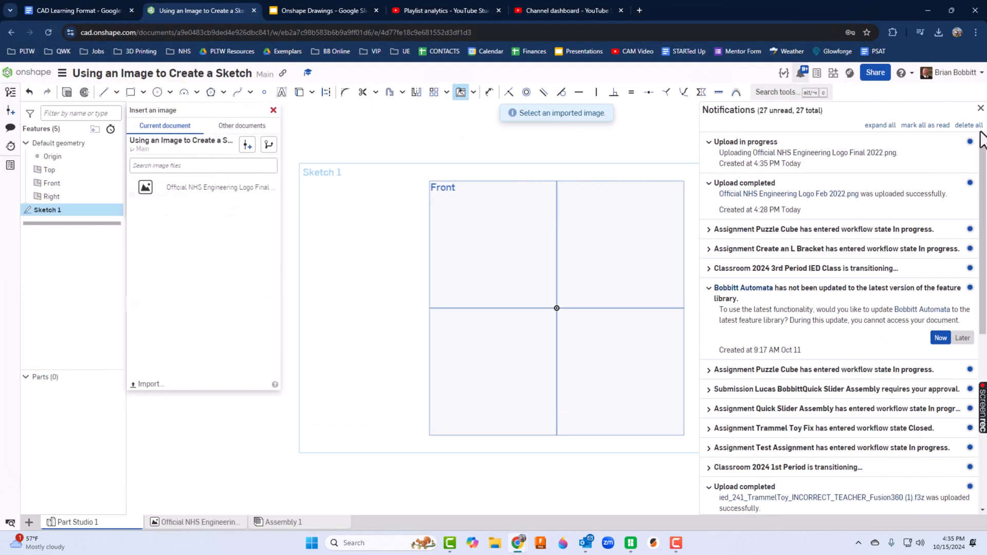
{"action": "left_click", "coordinate": [979, 108]}
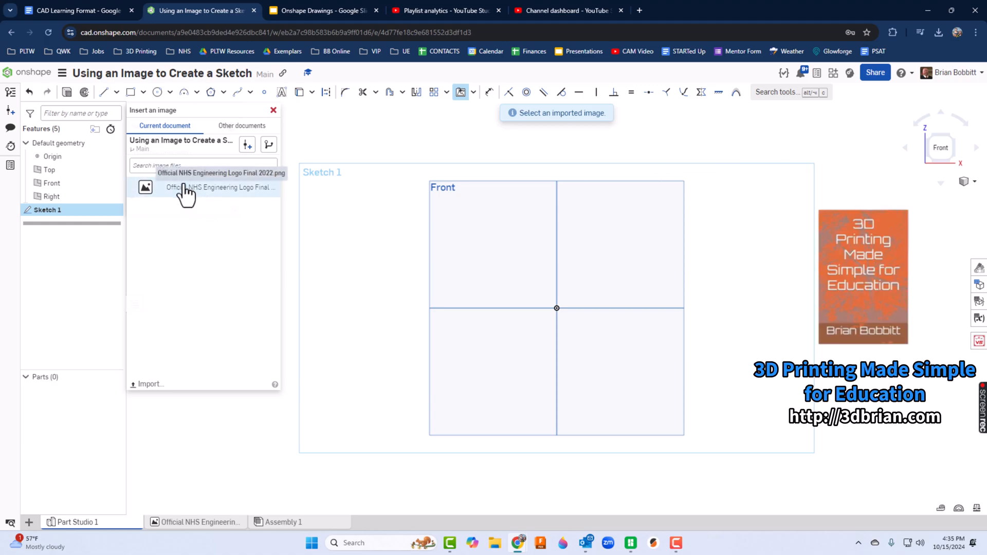
{"action": "mouse_move", "coordinate": [186, 199]}
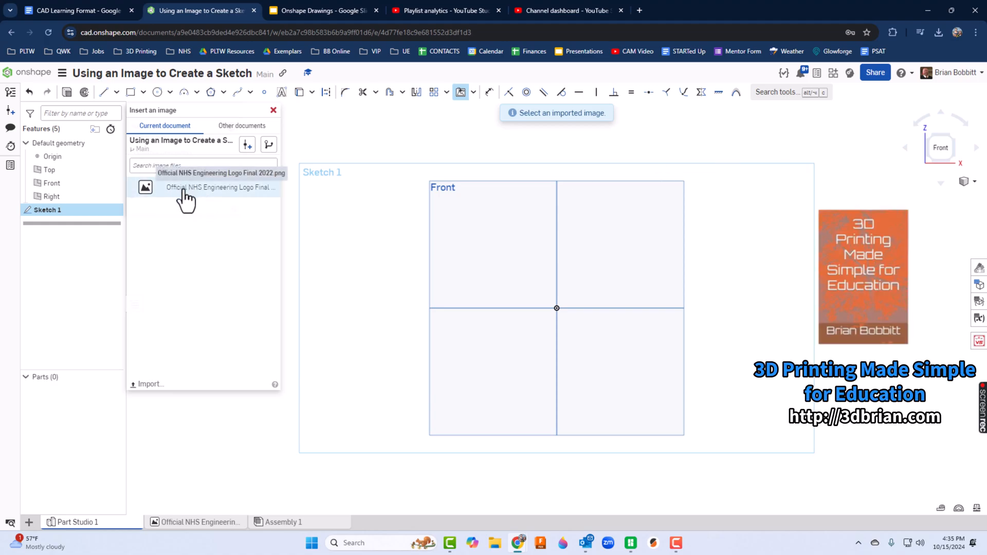
Insert the uploaded NHS Engineering logo image onto the Front plane sketch.
{"action": "left_click", "coordinate": [221, 187]}
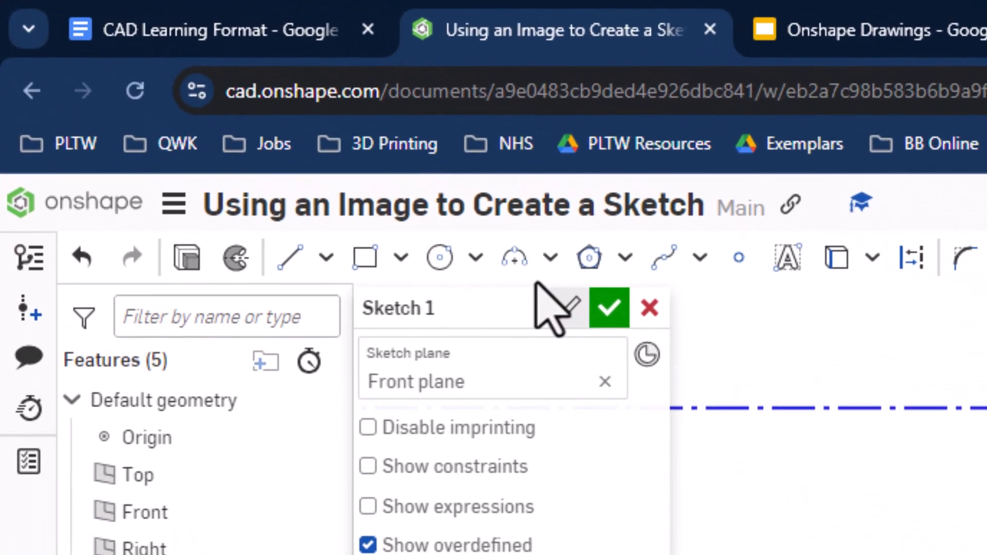
Show the arc type options for tracing the gear and husky outline.
{"action": "left_click", "coordinate": [551, 258]}
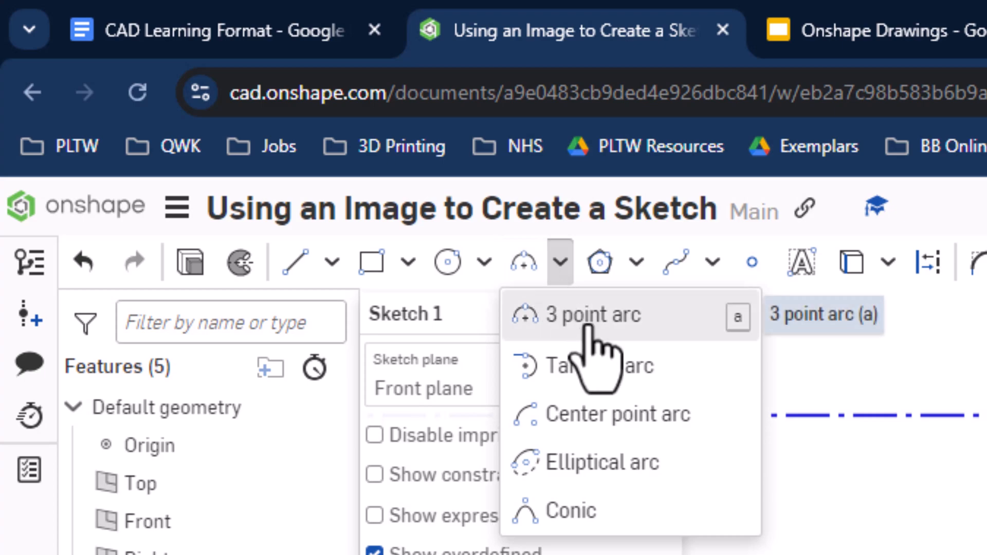
{"action": "mouse_move", "coordinate": [746, 362]}
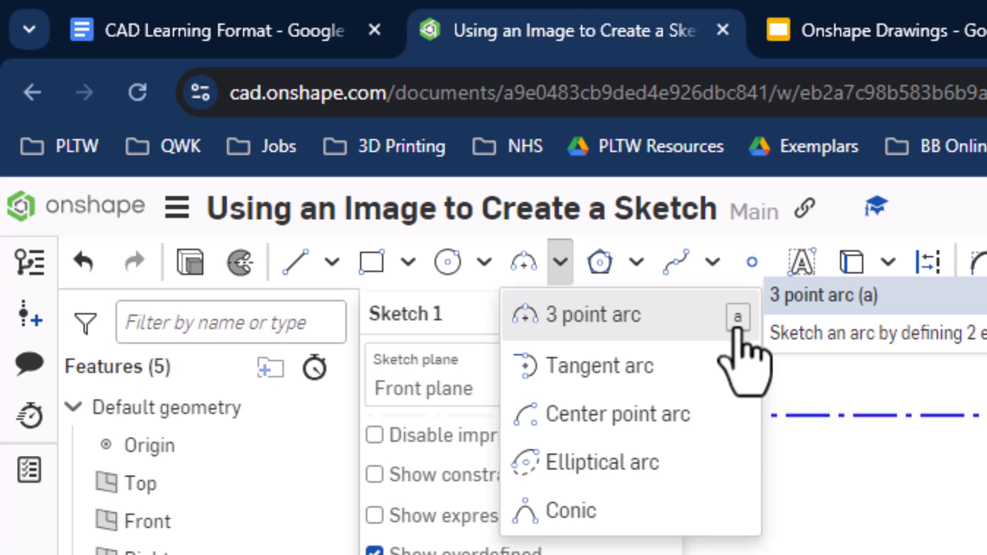
{"action": "mouse_move", "coordinate": [303, 261]}
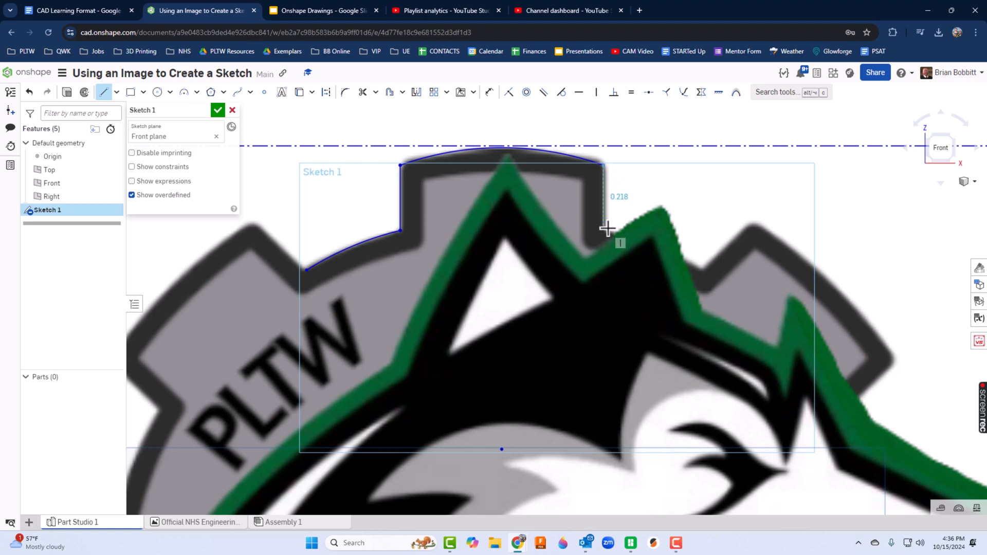
{"action": "mouse_move", "coordinate": [614, 227]}
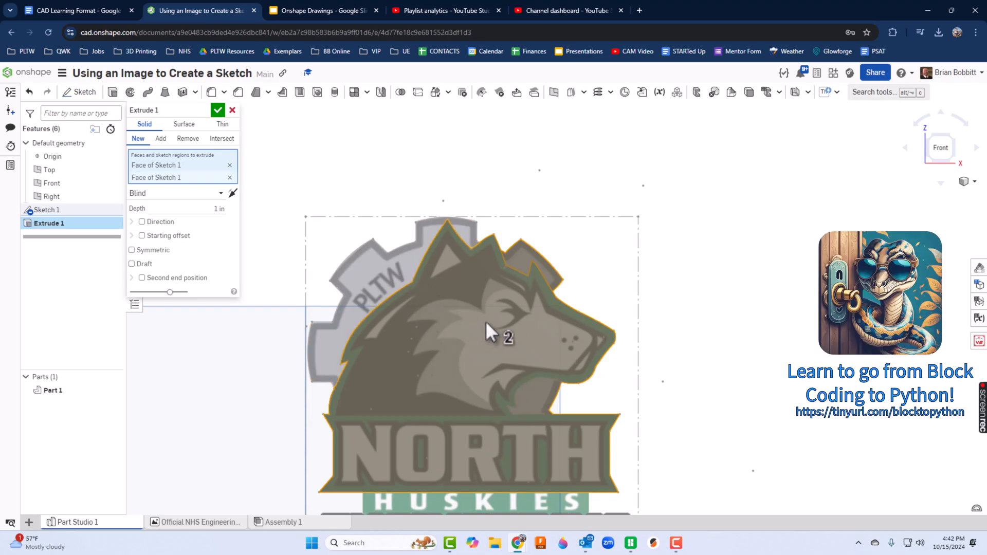
{"action": "mouse_move", "coordinate": [525, 368]}
{"action": "type", "text": "0.125"}
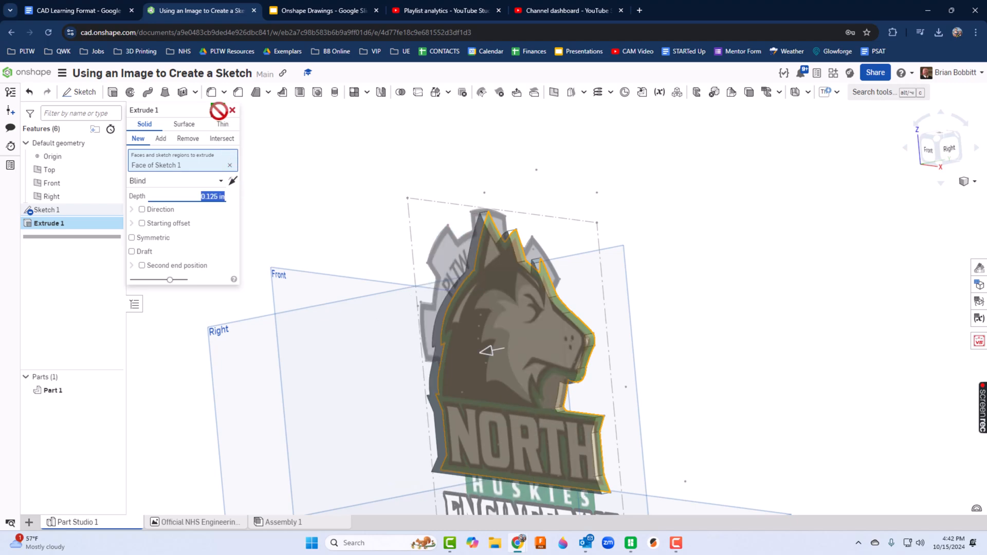
Confirm the 0.125 in extrusion and view the part from the Front.
{"action": "left_click", "coordinate": [220, 110]}
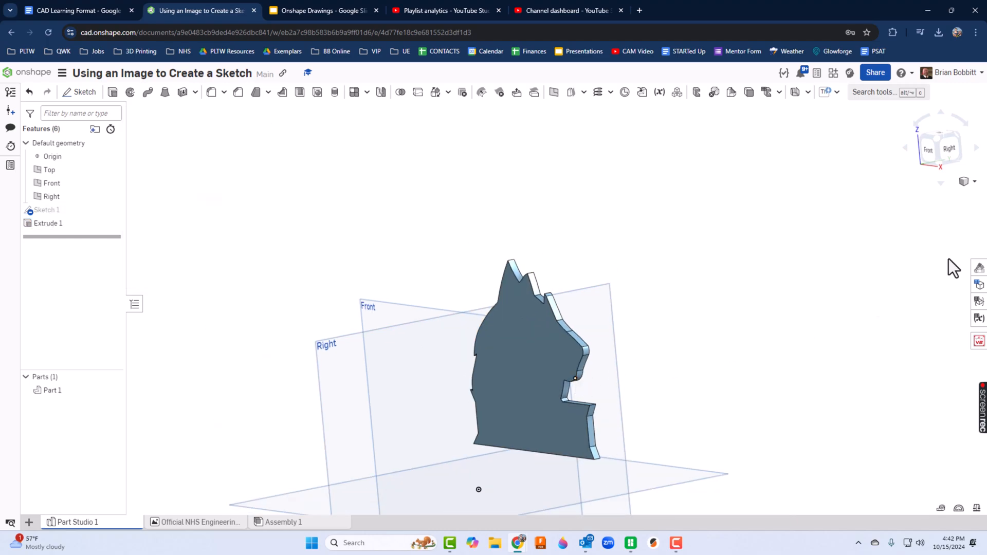
{"action": "left_click", "coordinate": [937, 148]}
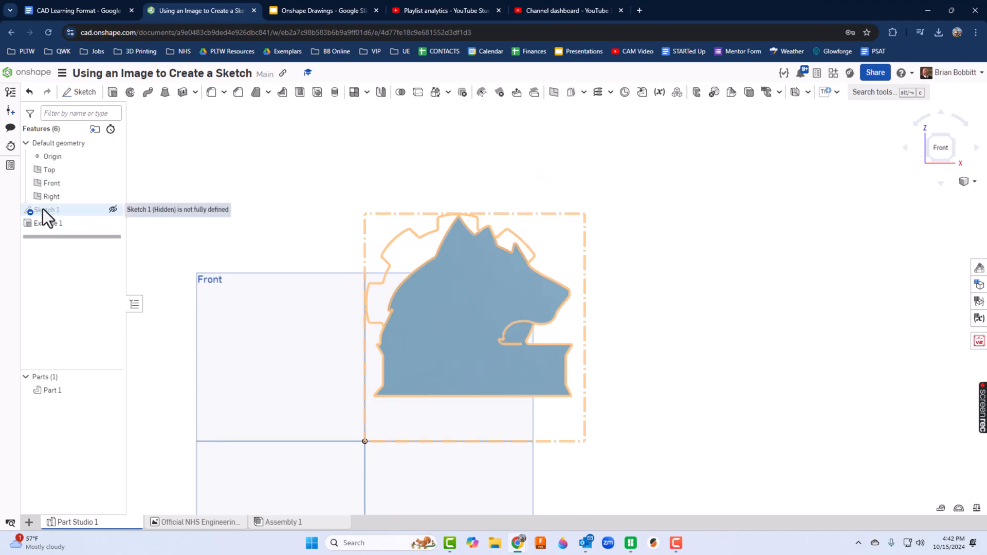
Unhide Sketch 1, add a 0.063 in layer onto Part 1, and start Sketch 2.
{"action": "left_click", "coordinate": [113, 210]}
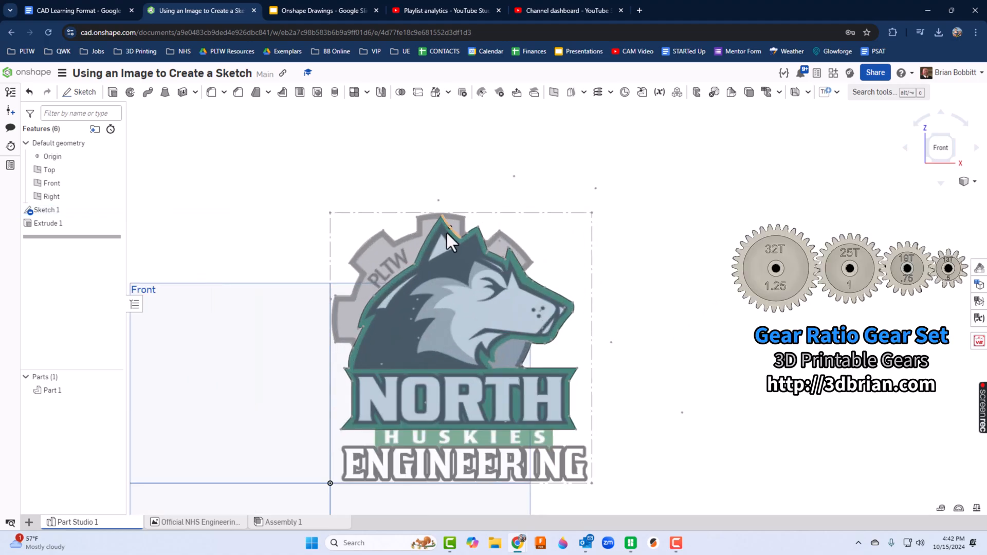
{"action": "scroll", "scroll_direction": "up", "scroll_amount": 3}
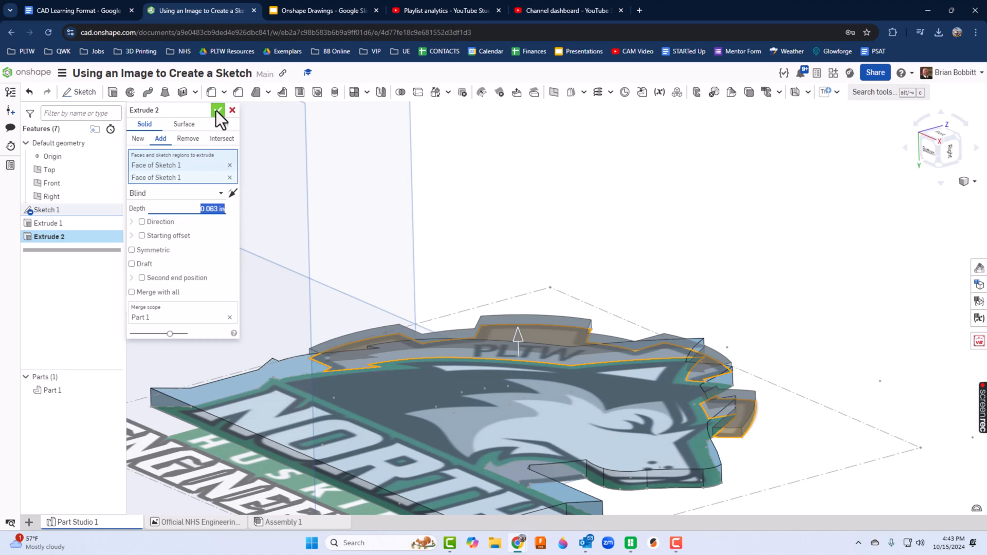
{"action": "left_click", "coordinate": [218, 109]}
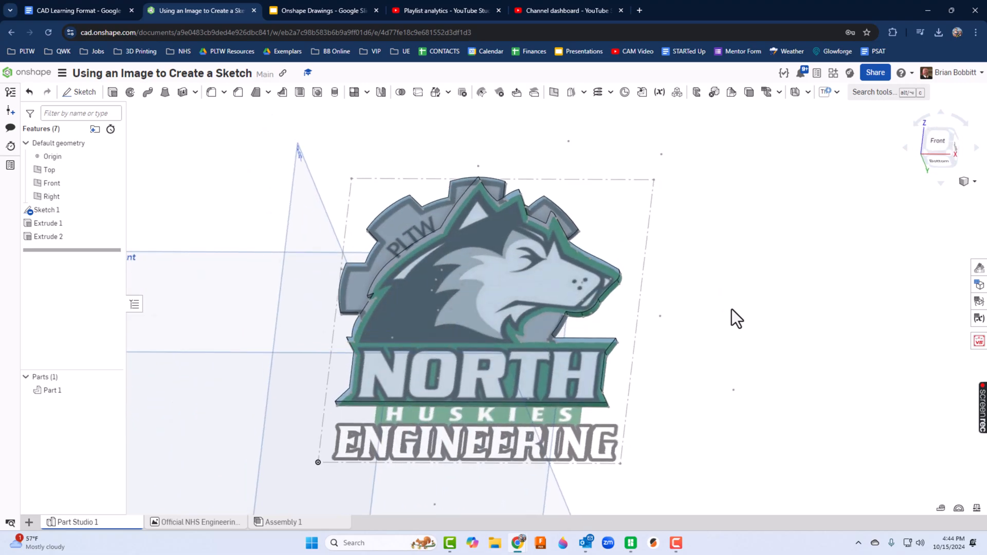
{"action": "mouse_move", "coordinate": [732, 313]}
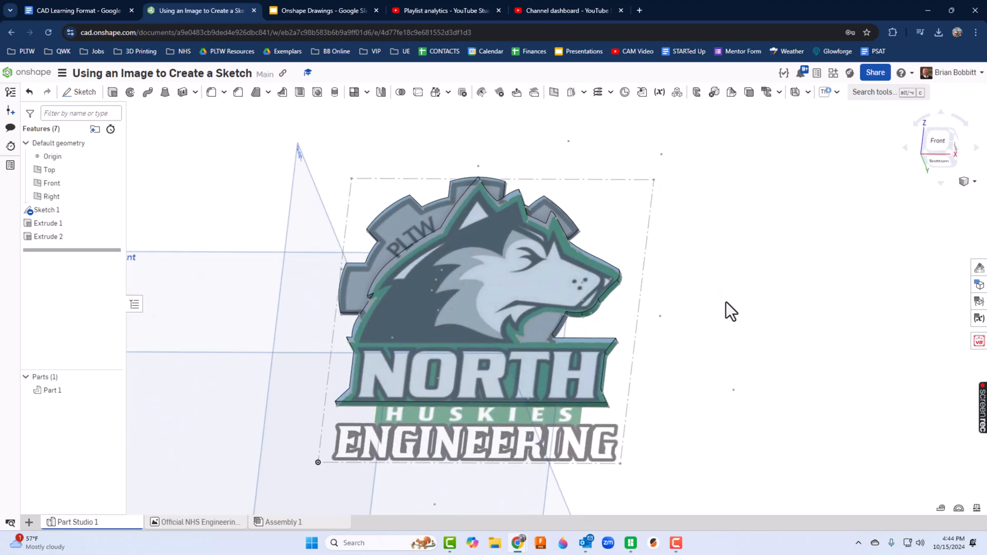
{"action": "mouse_move", "coordinate": [472, 278]}
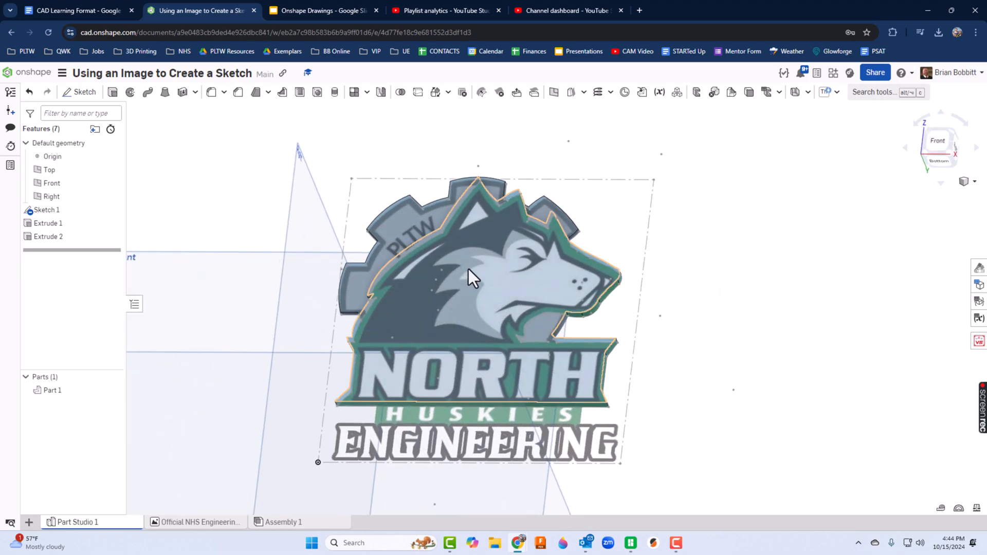
{"action": "left_click", "coordinate": [83, 93]}
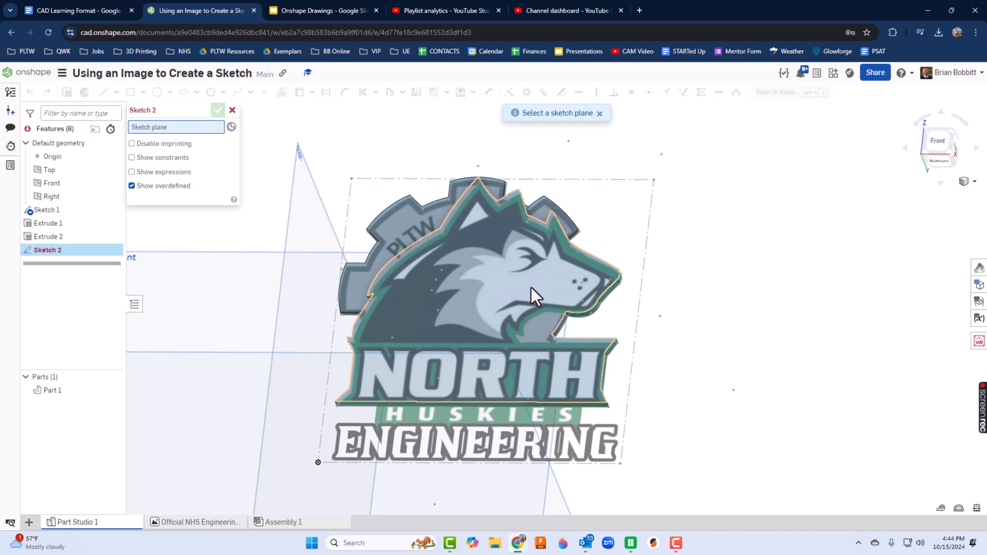
{"action": "mouse_move", "coordinate": [567, 296]}
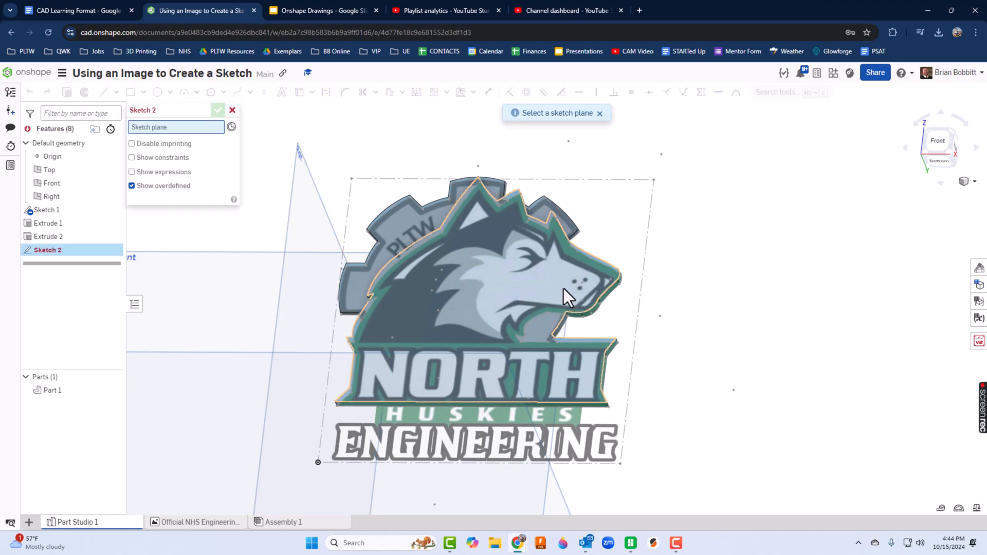